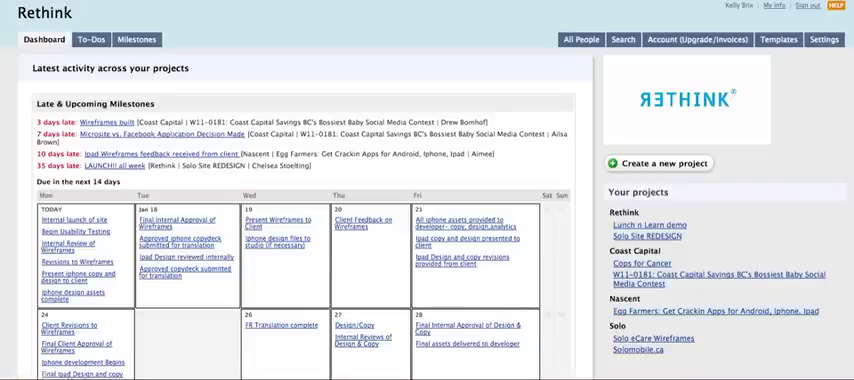
pyautogui.moveTo(242, 48)
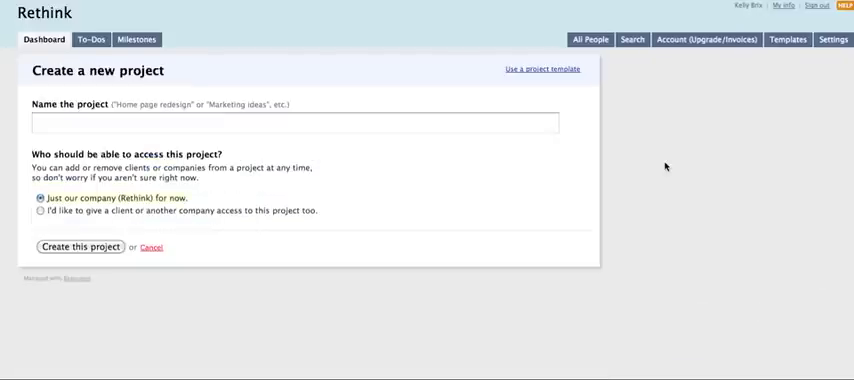
# Step: Name the new project 'Lunch n Learn demo'
pyautogui.click(292, 124)
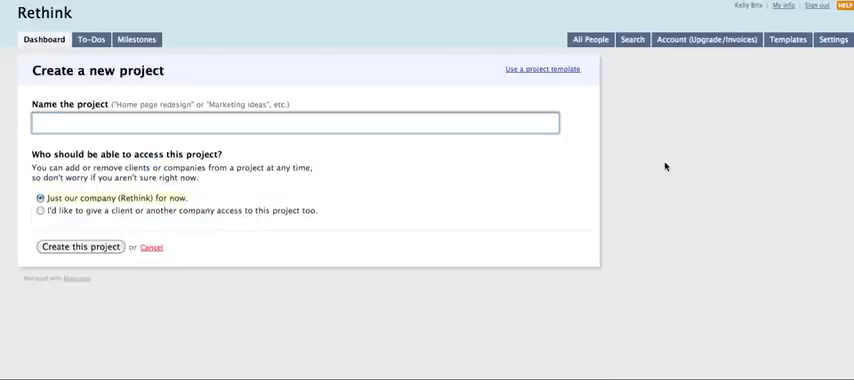
pyautogui.write('L')
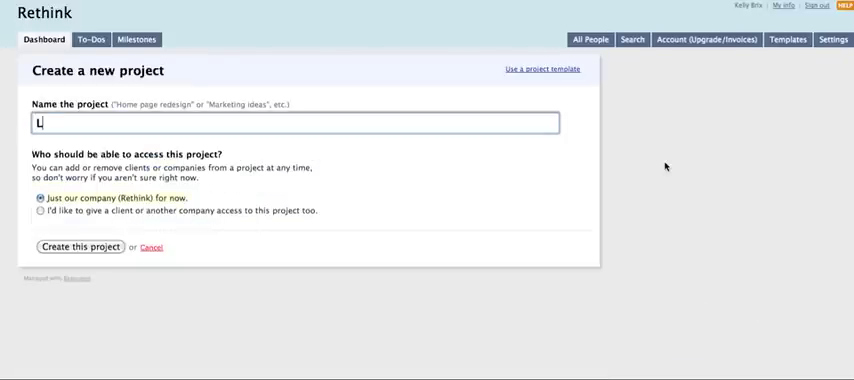
pyautogui.write('unch n')
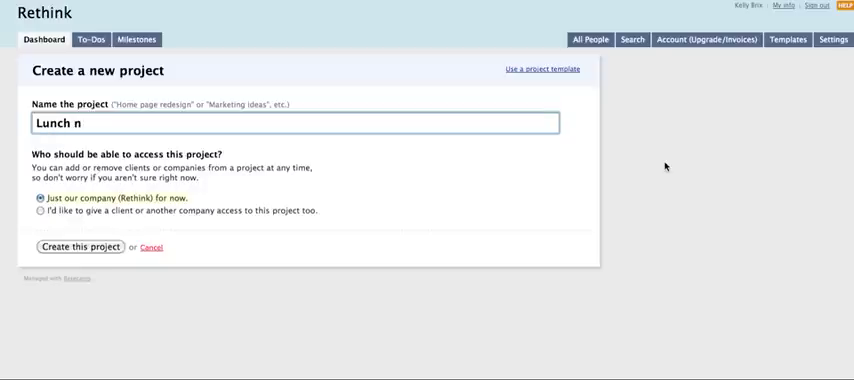
pyautogui.write('Learn dem')
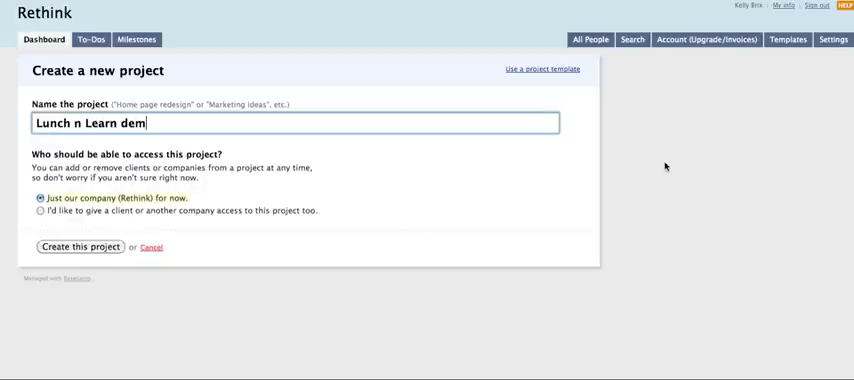
pyautogui.write('o')
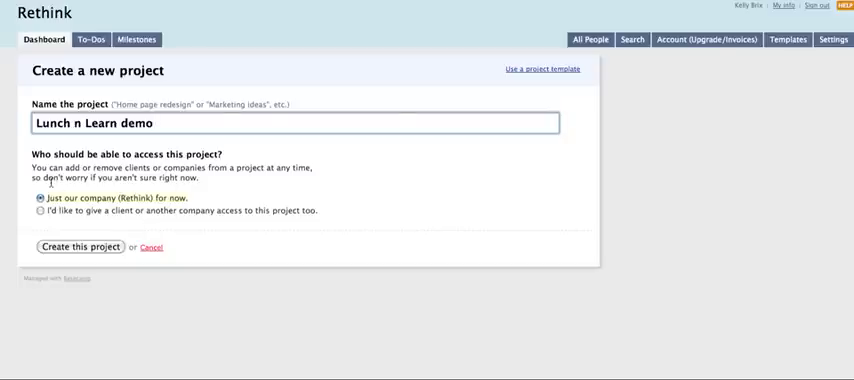
# Step: Try client-company access, then keep access limited to just the Rethink company
pyautogui.click(38, 210)
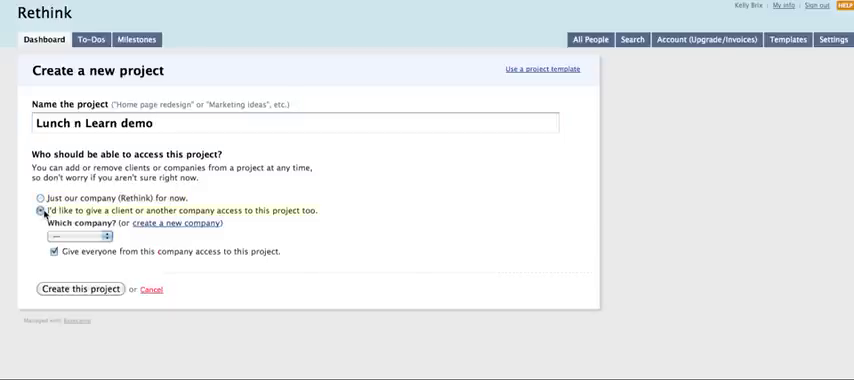
pyautogui.click(76, 236)
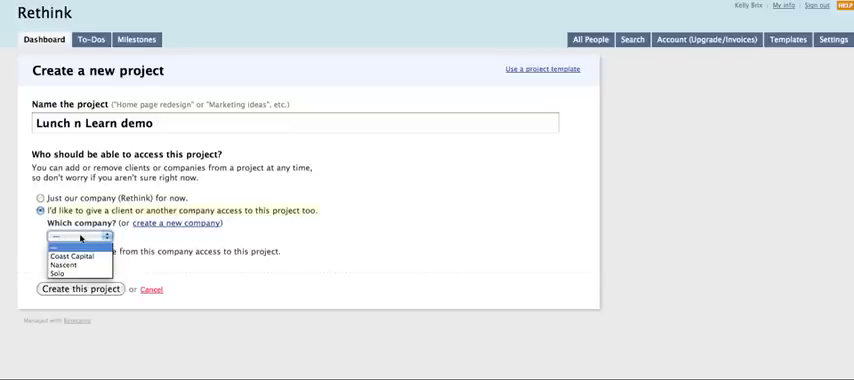
pyautogui.moveTo(76, 266)
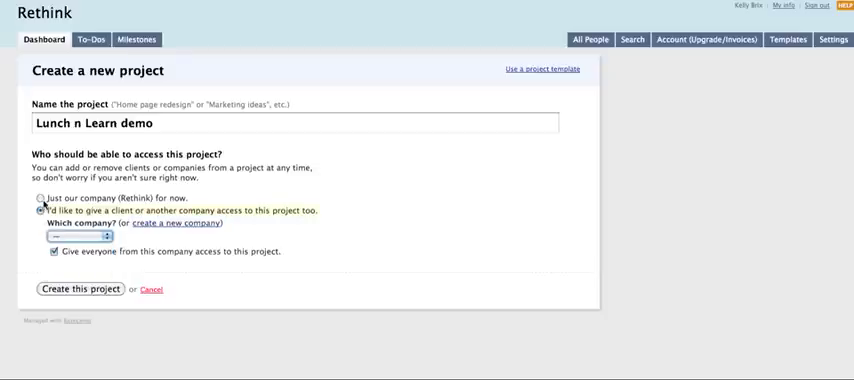
pyautogui.click(40, 196)
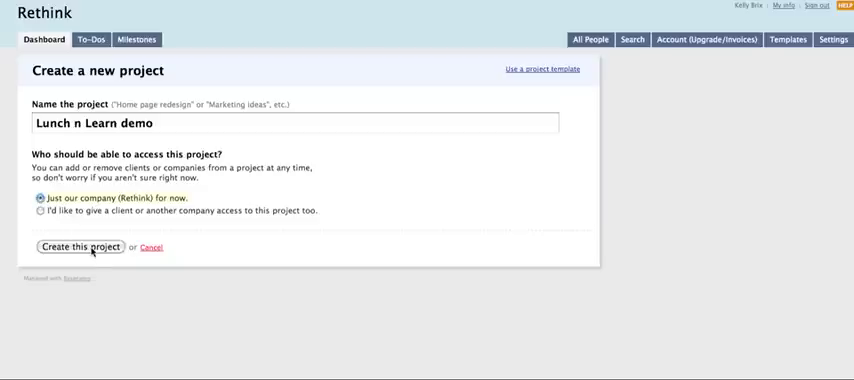
# Step: Create the Lunch n Learn demo project and land on its welcome overview
pyautogui.click(84, 248)
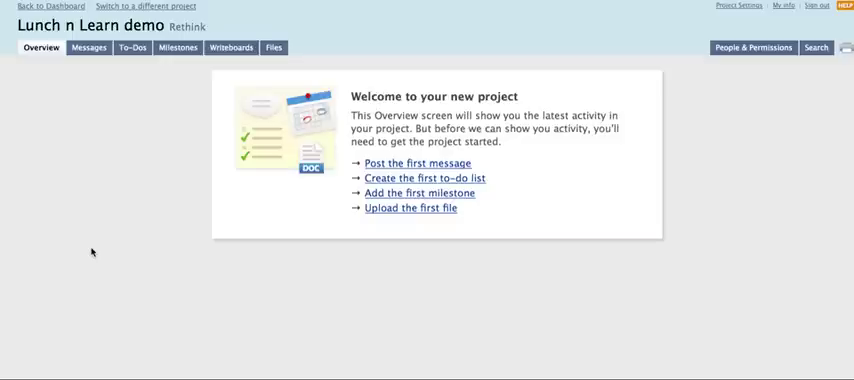
pyautogui.moveTo(104, 216)
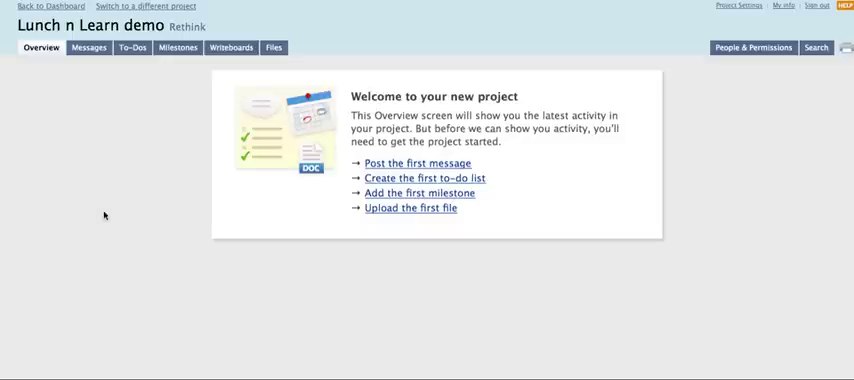
pyautogui.moveTo(88, 48)
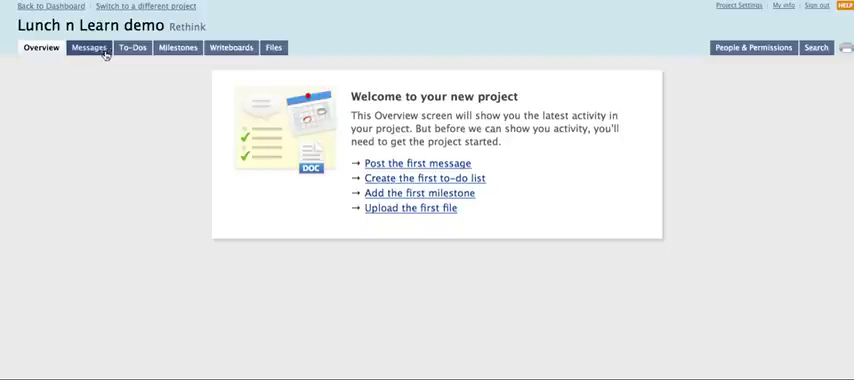
pyautogui.moveTo(178, 48)
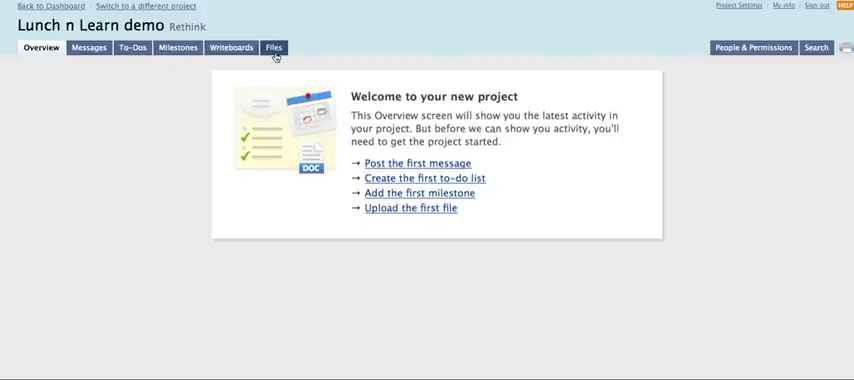
pyautogui.moveTo(556, 48)
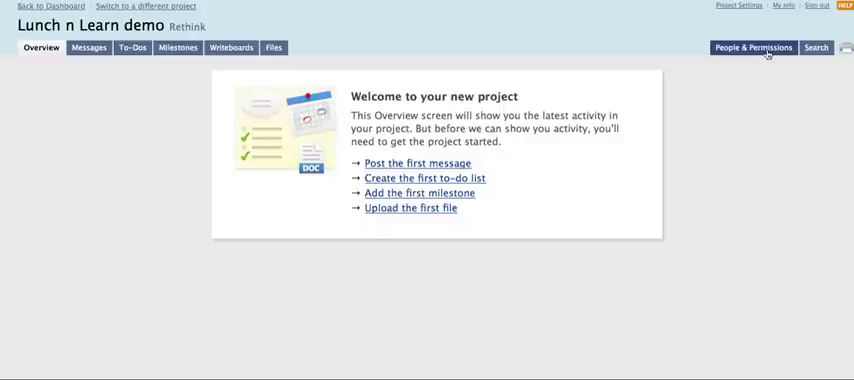
# Step: Review the project's People & Permissions list and start adding a new person to Rethink
pyautogui.click(752, 48)
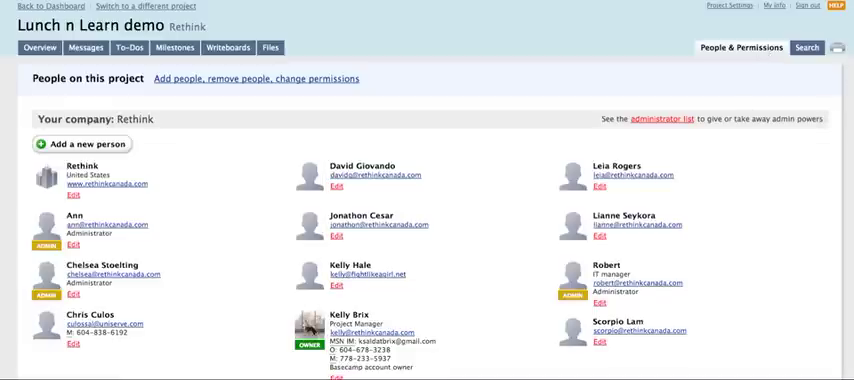
pyautogui.scroll(-3)
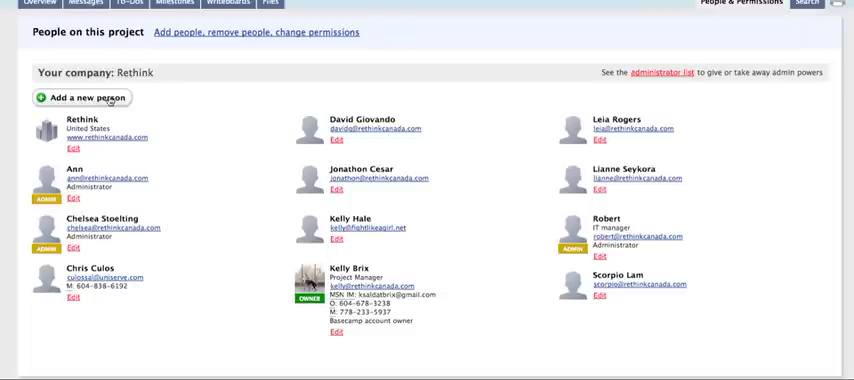
pyautogui.click(80, 96)
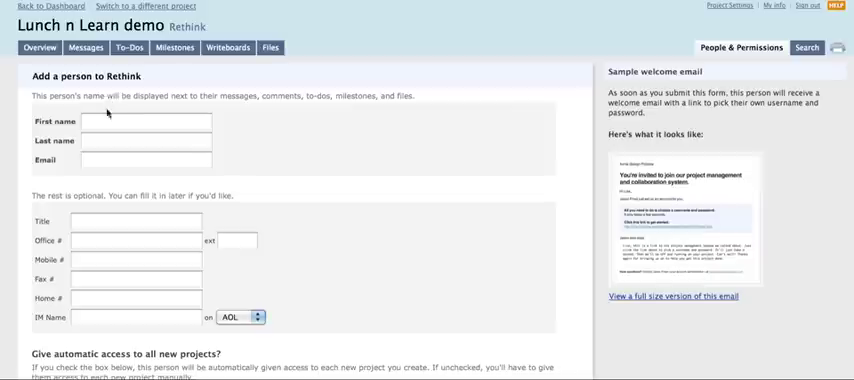
pyautogui.click(144, 120)
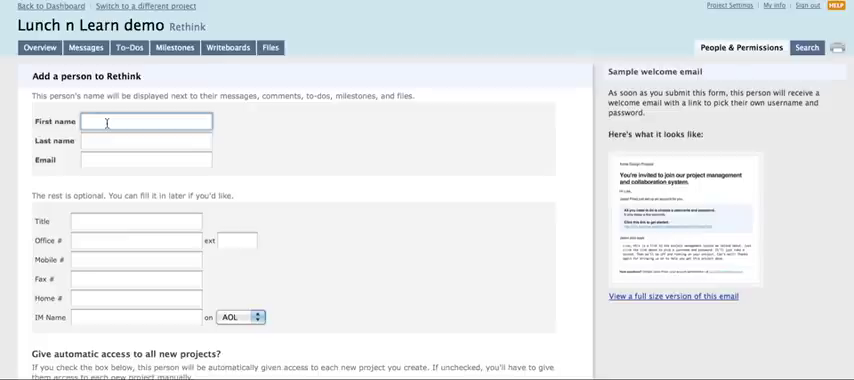
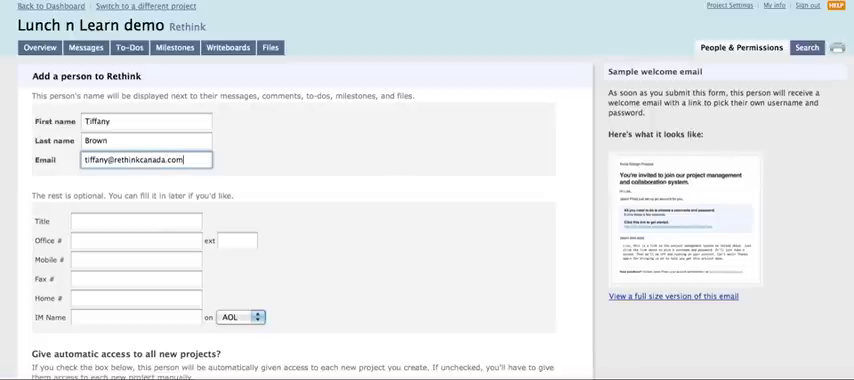
# Step: Turn off automatic access to all future projects for the new person
pyautogui.scroll(-3)
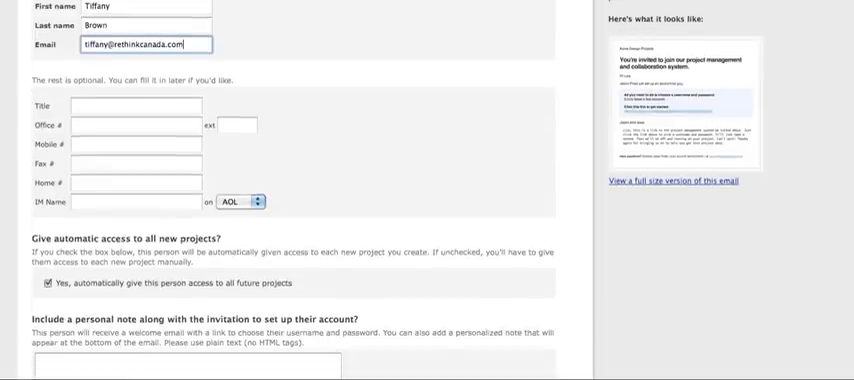
pyautogui.scroll(-3)
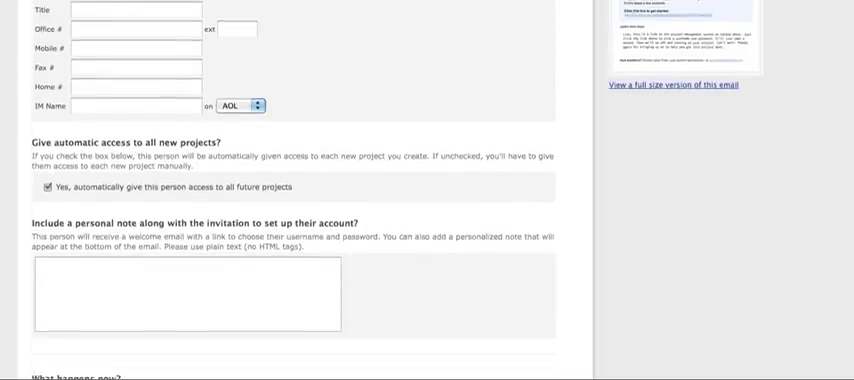
pyautogui.scroll(-3)
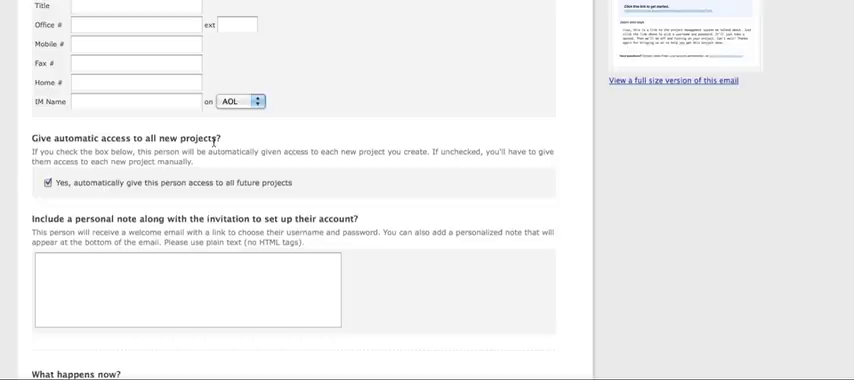
pyautogui.click(48, 184)
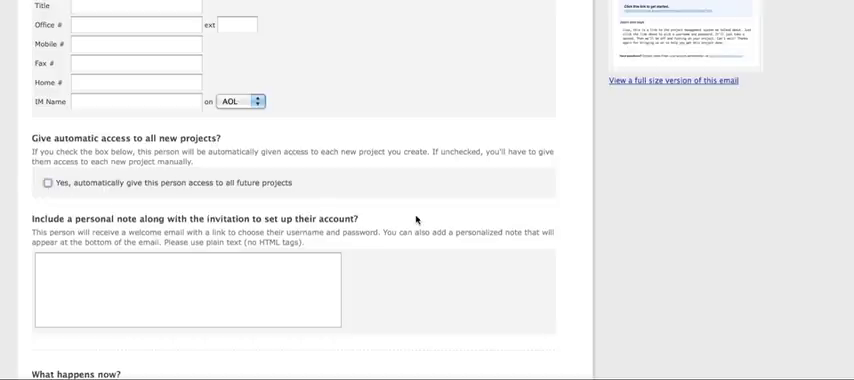
pyautogui.scroll(-3)
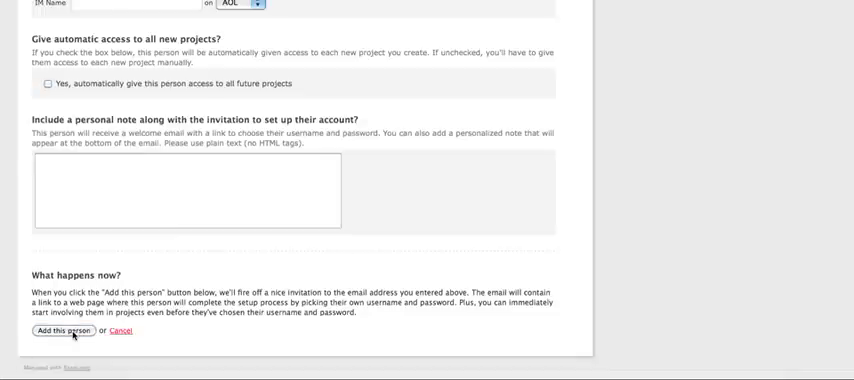
pyautogui.click(66, 330)
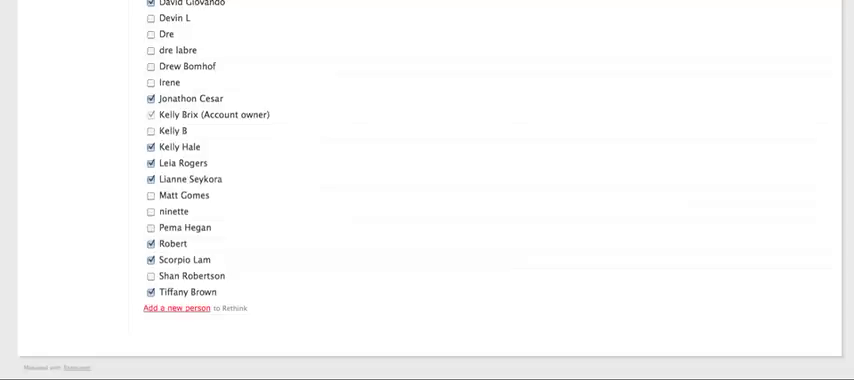
pyautogui.scroll(3)
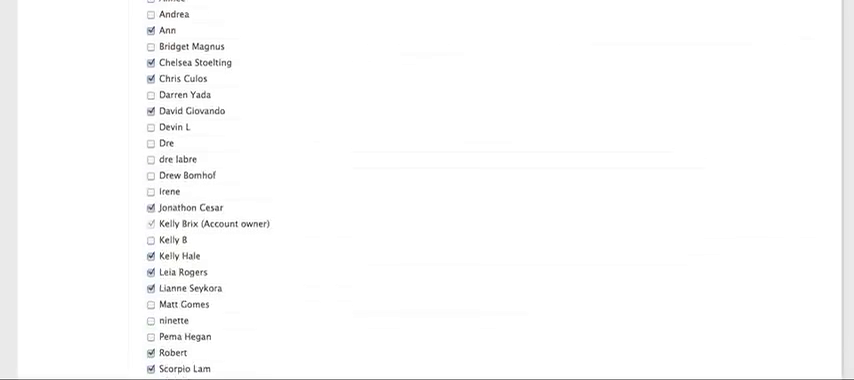
pyautogui.scroll(3)
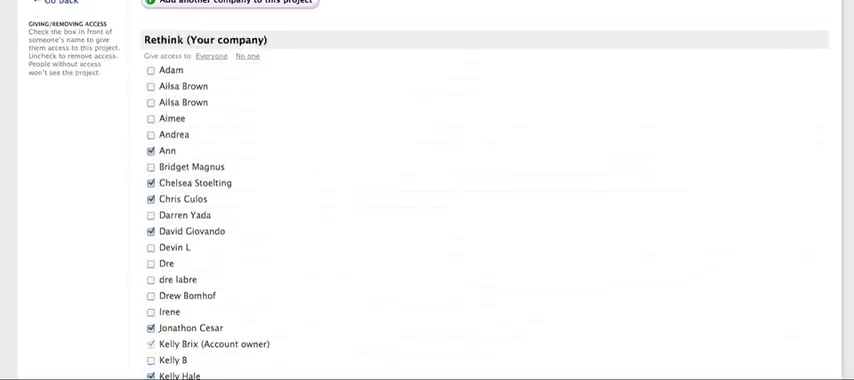
pyautogui.scroll(3)
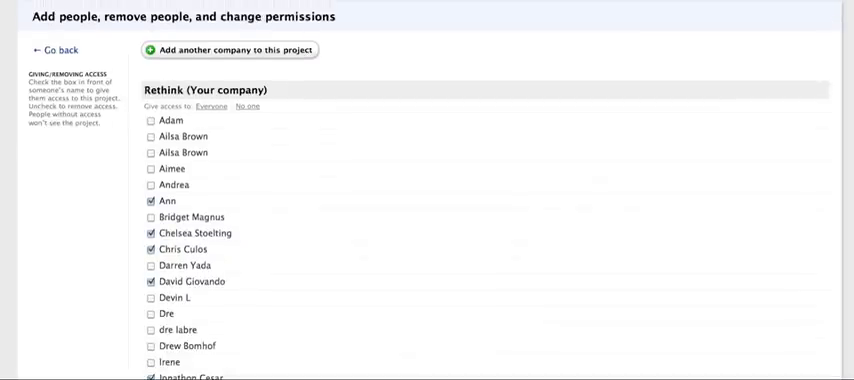
pyautogui.scroll(-3)
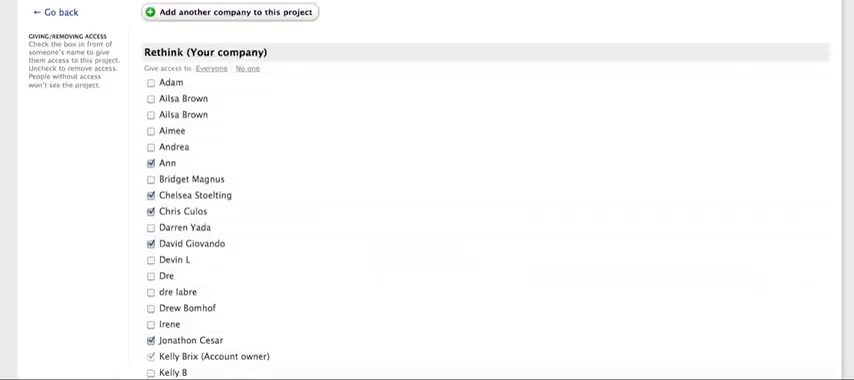
pyautogui.scroll(-3)
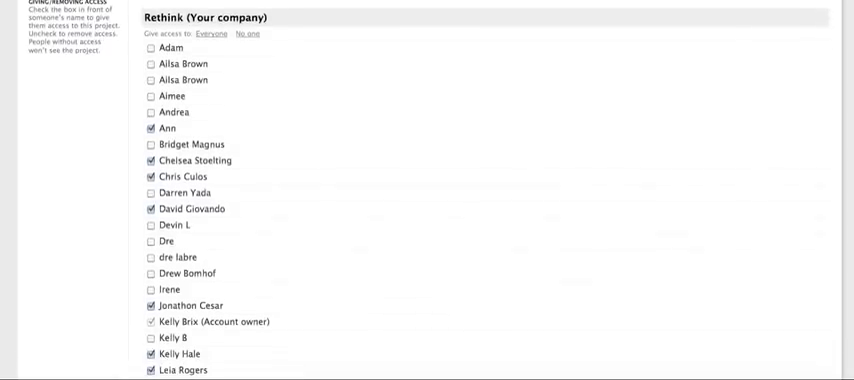
pyautogui.scroll(3)
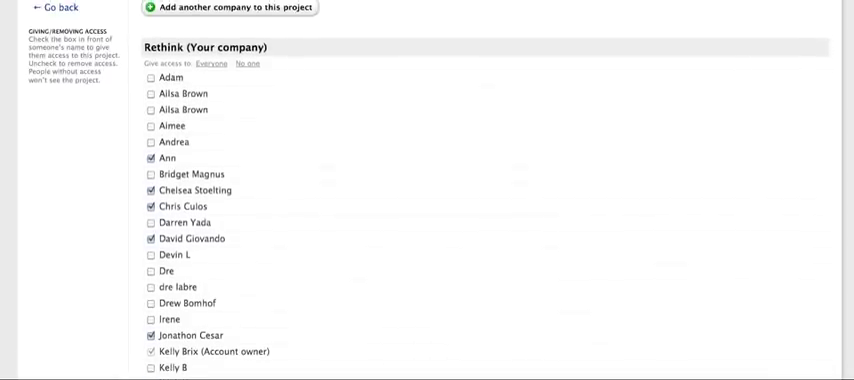
# Step: Grant two more Rethink team members access to the project
pyautogui.scroll(-3)
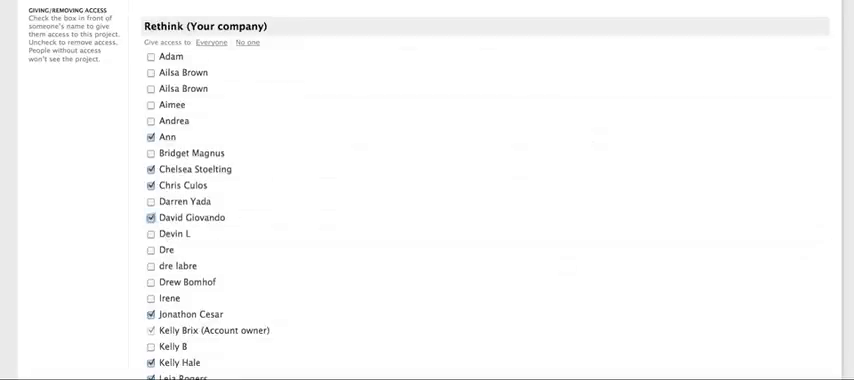
pyautogui.scroll(-3)
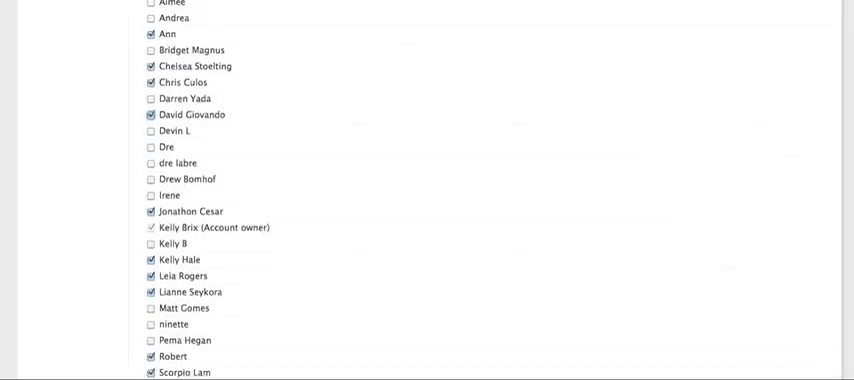
pyautogui.scroll(-3)
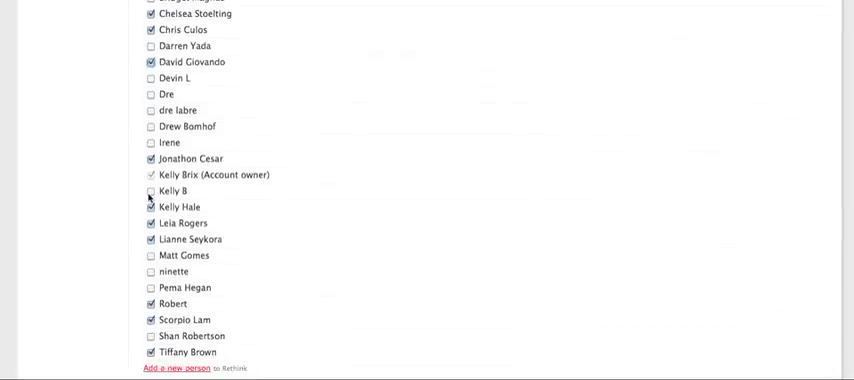
pyautogui.click(144, 192)
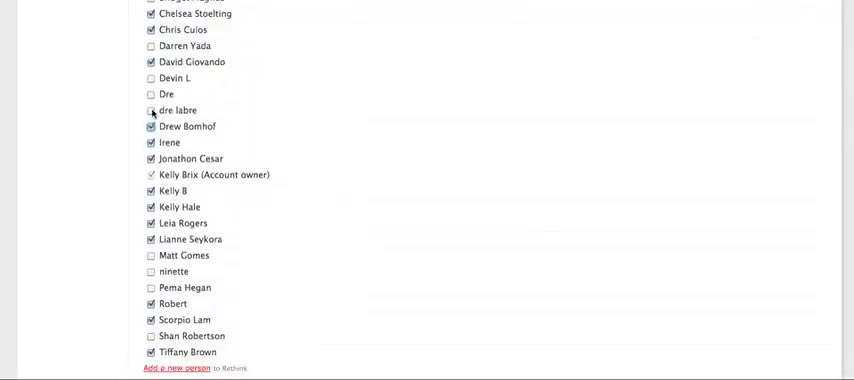
pyautogui.click(144, 126)
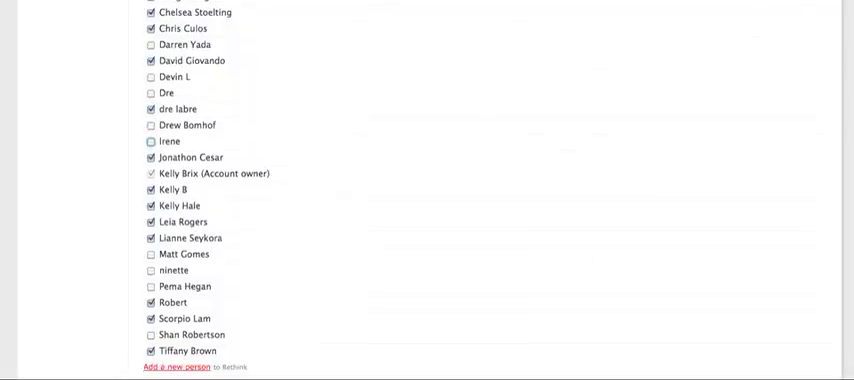
pyautogui.scroll(-3)
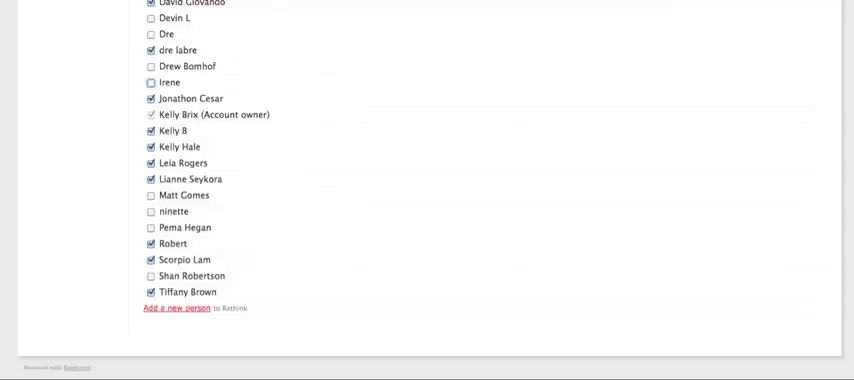